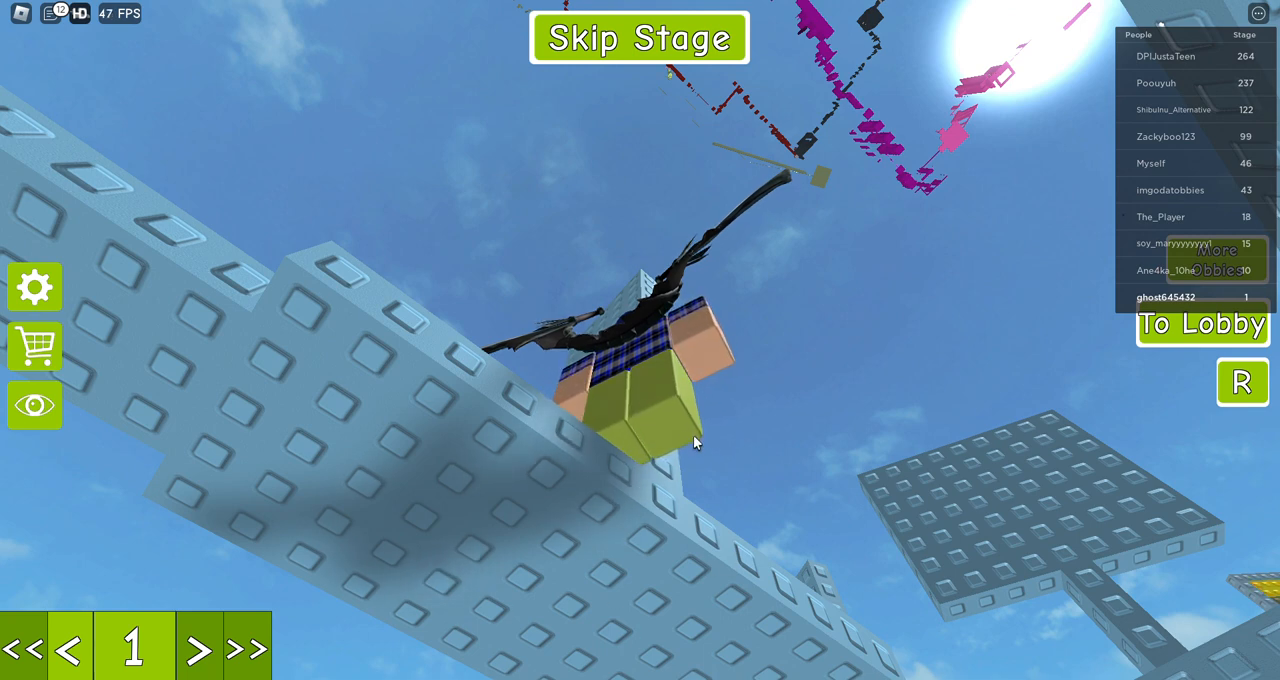
{"action": "mouse_move", "coordinate": [632, 518]}
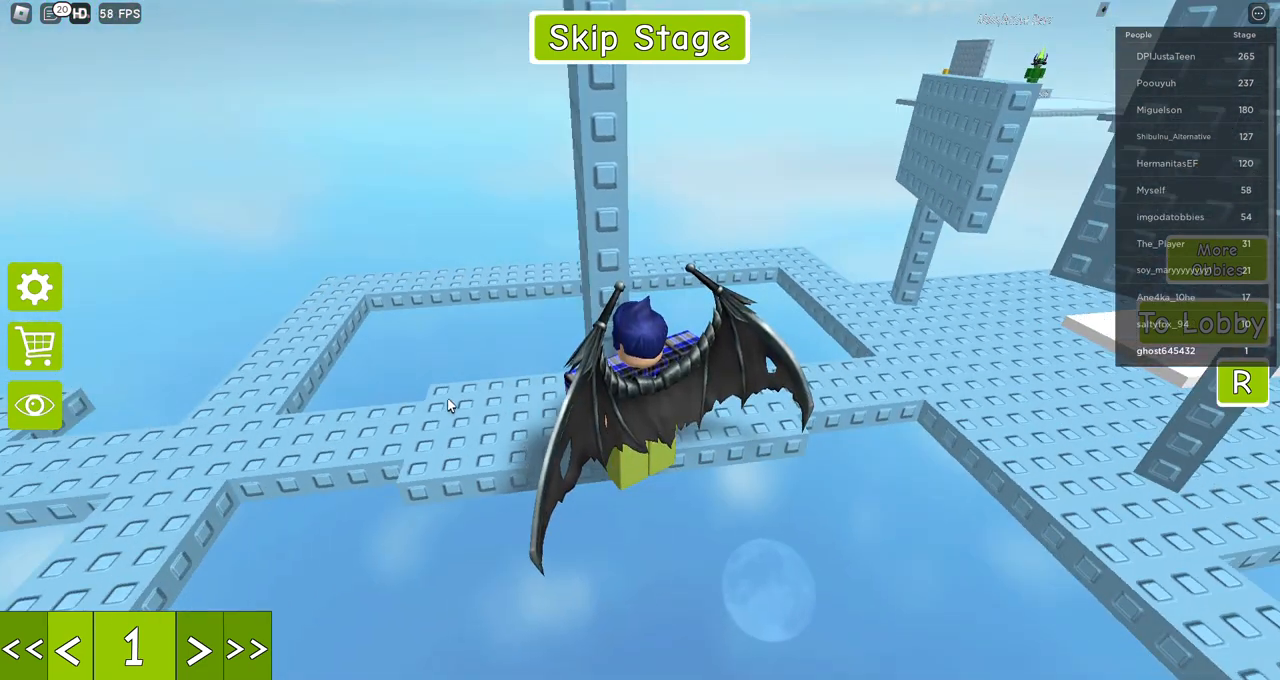
{"action": "mouse_move", "coordinate": [498, 226]}
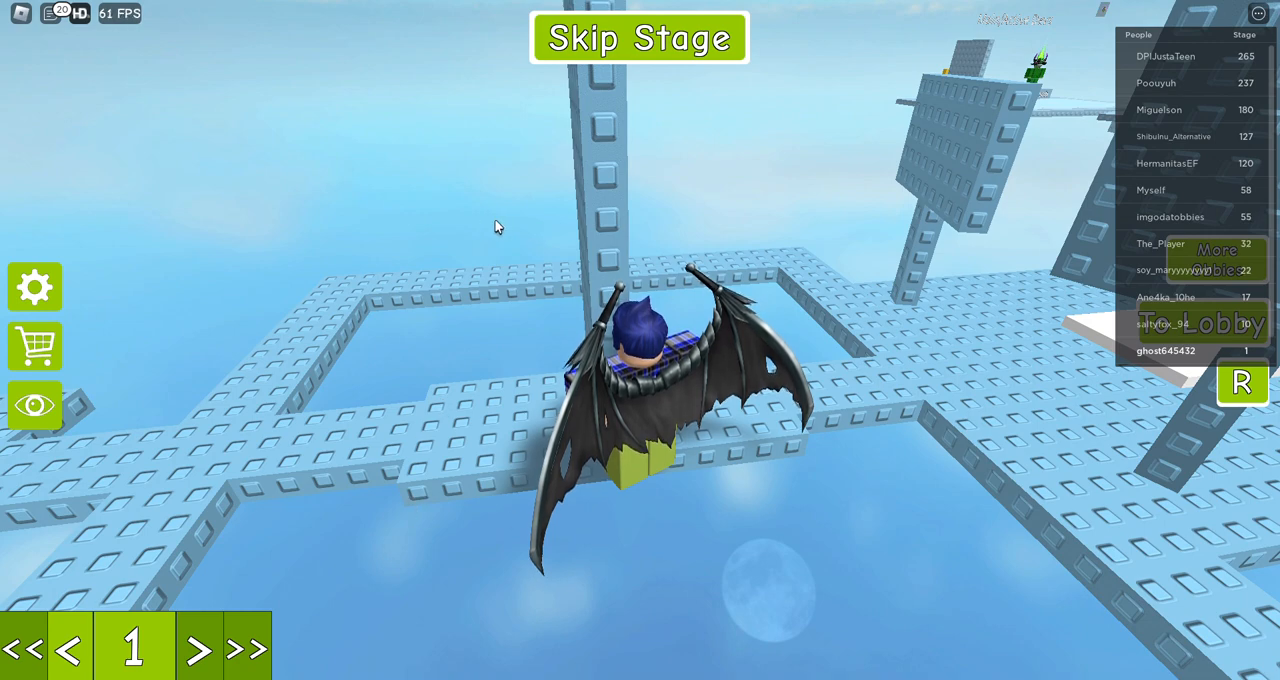
{"action": "mouse_move", "coordinate": [470, 620]}
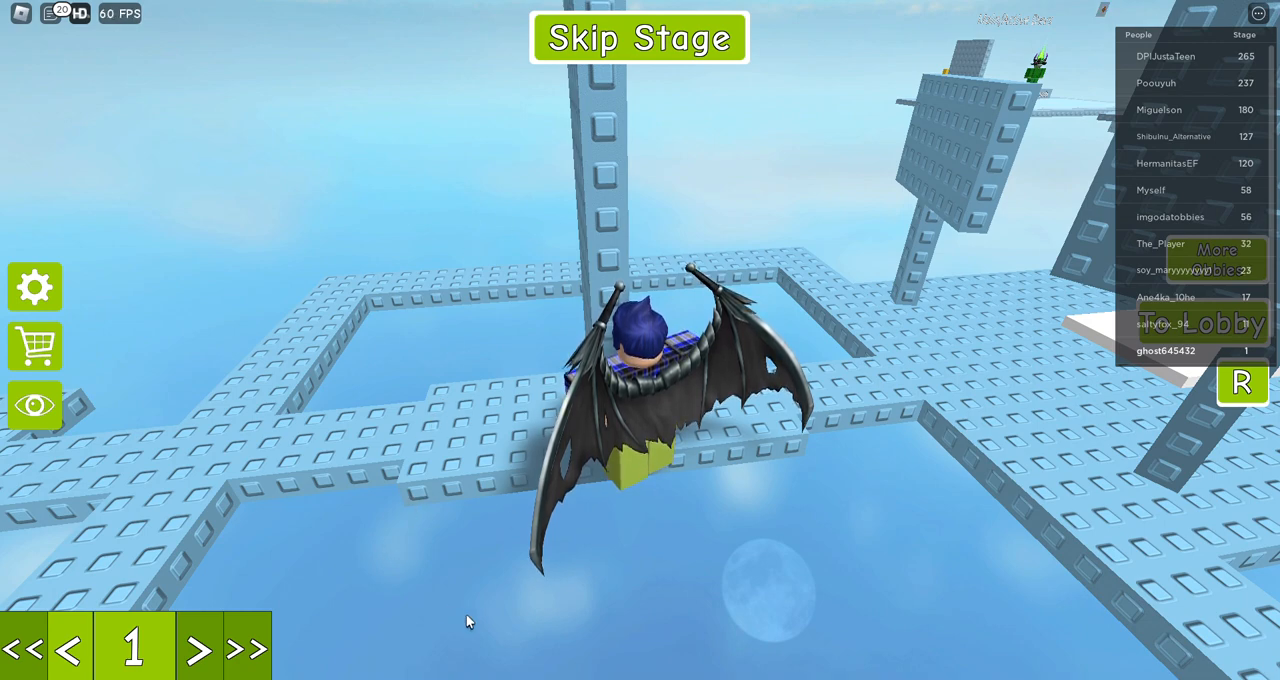